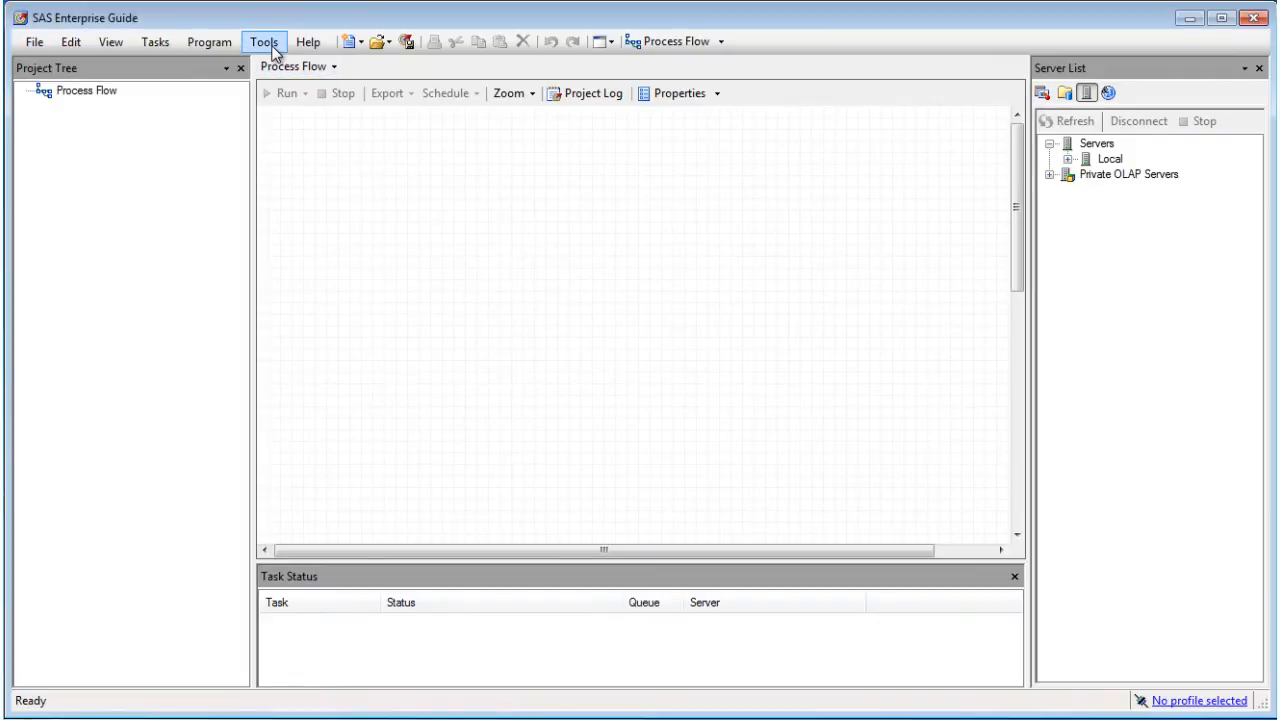
Step: Save the filename and options code as server-connect code in SAS Programs options, submitted automatically on connect
left_click(264, 41)
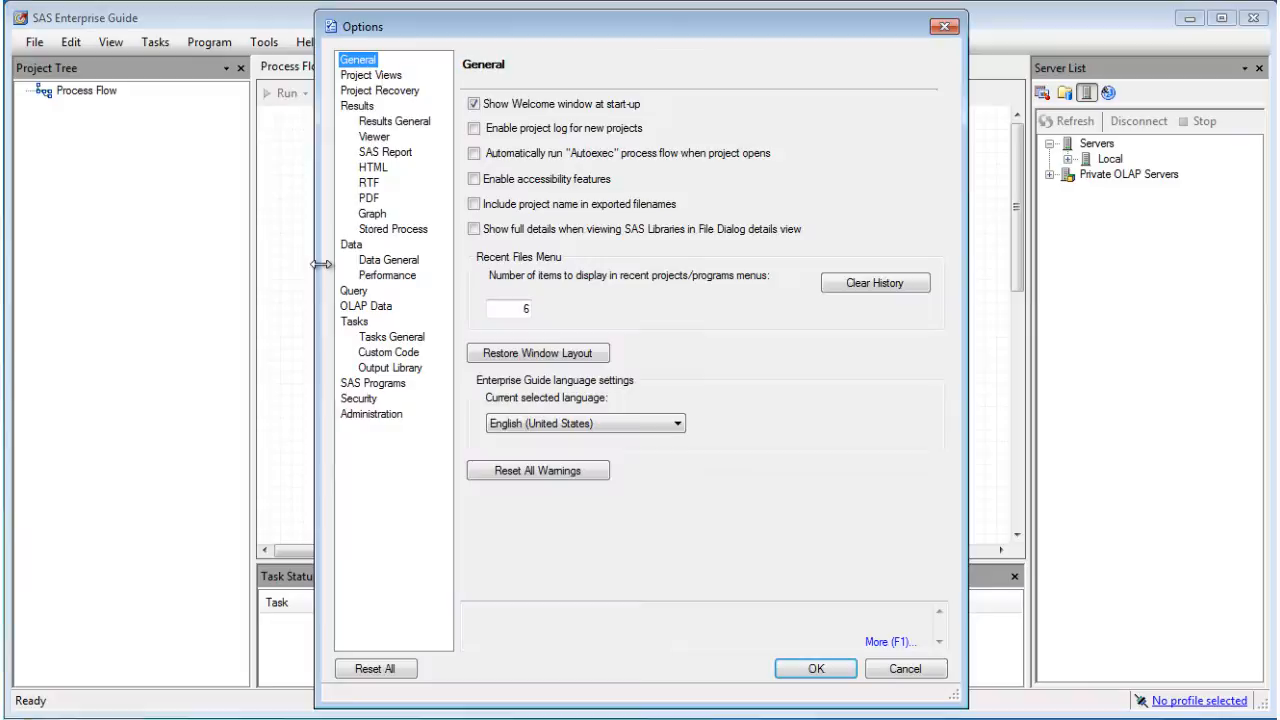
left_click(372, 383)
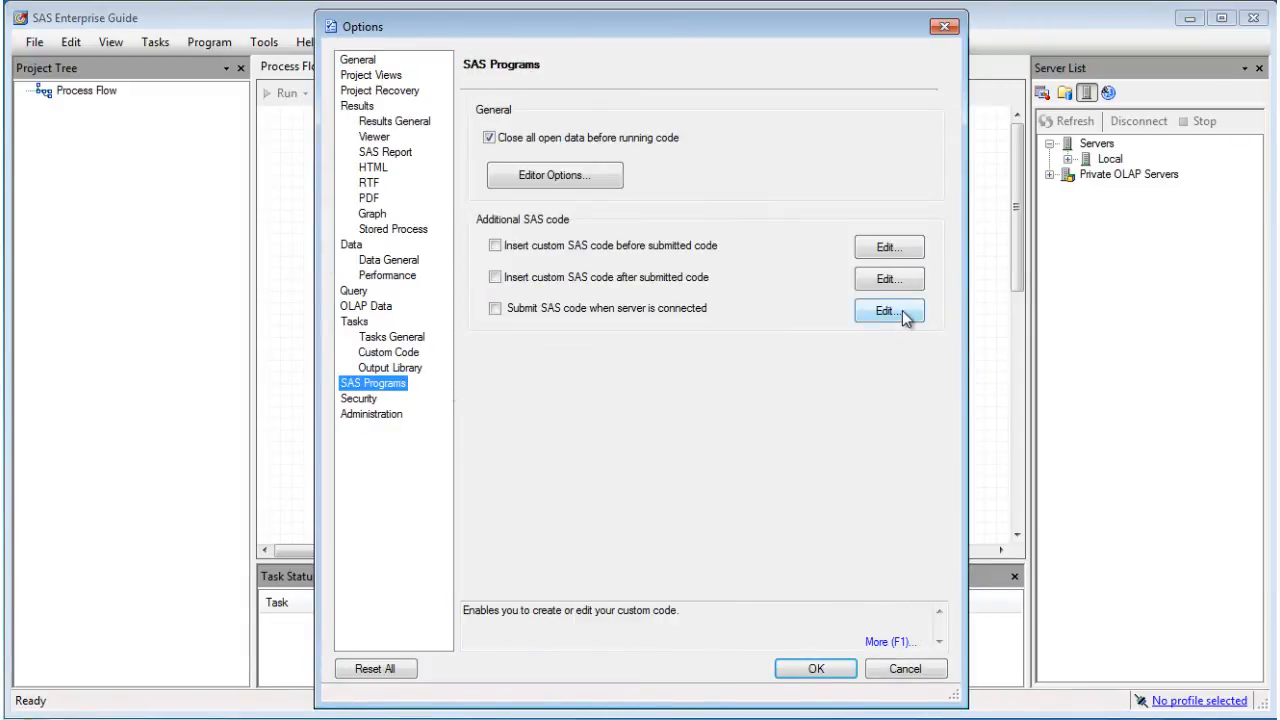
left_click(888, 310)
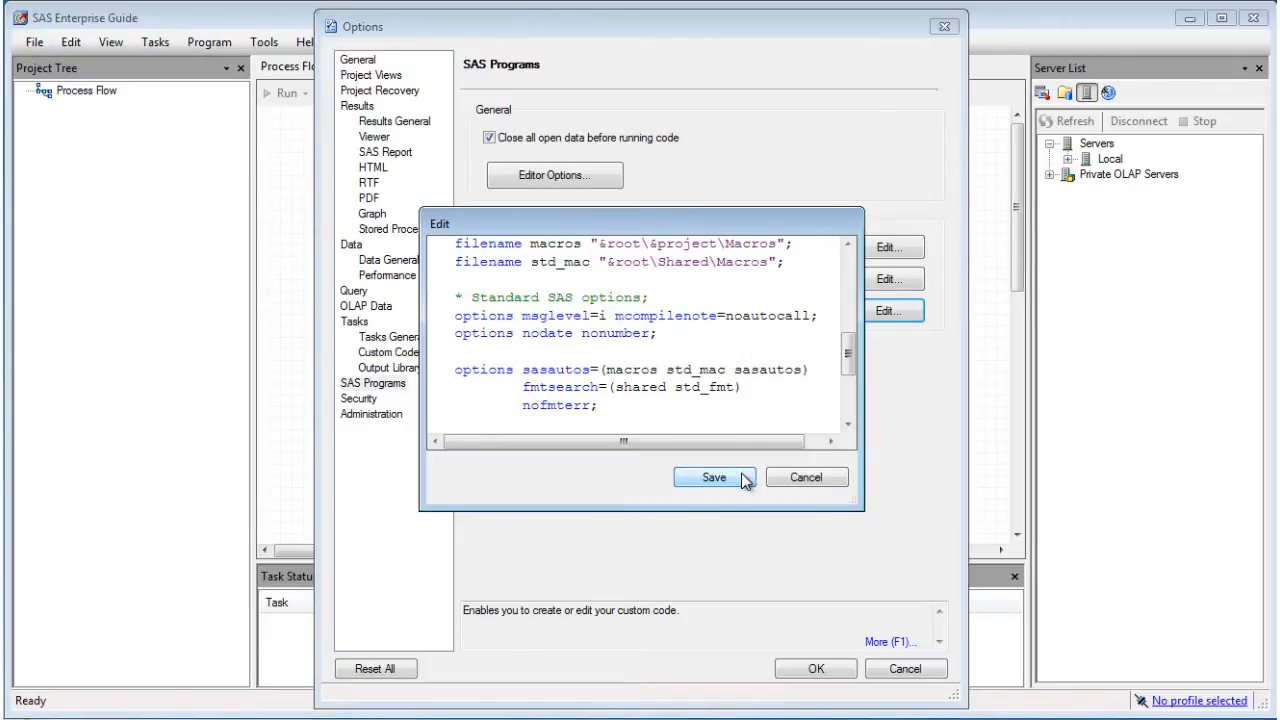
left_click(713, 477)
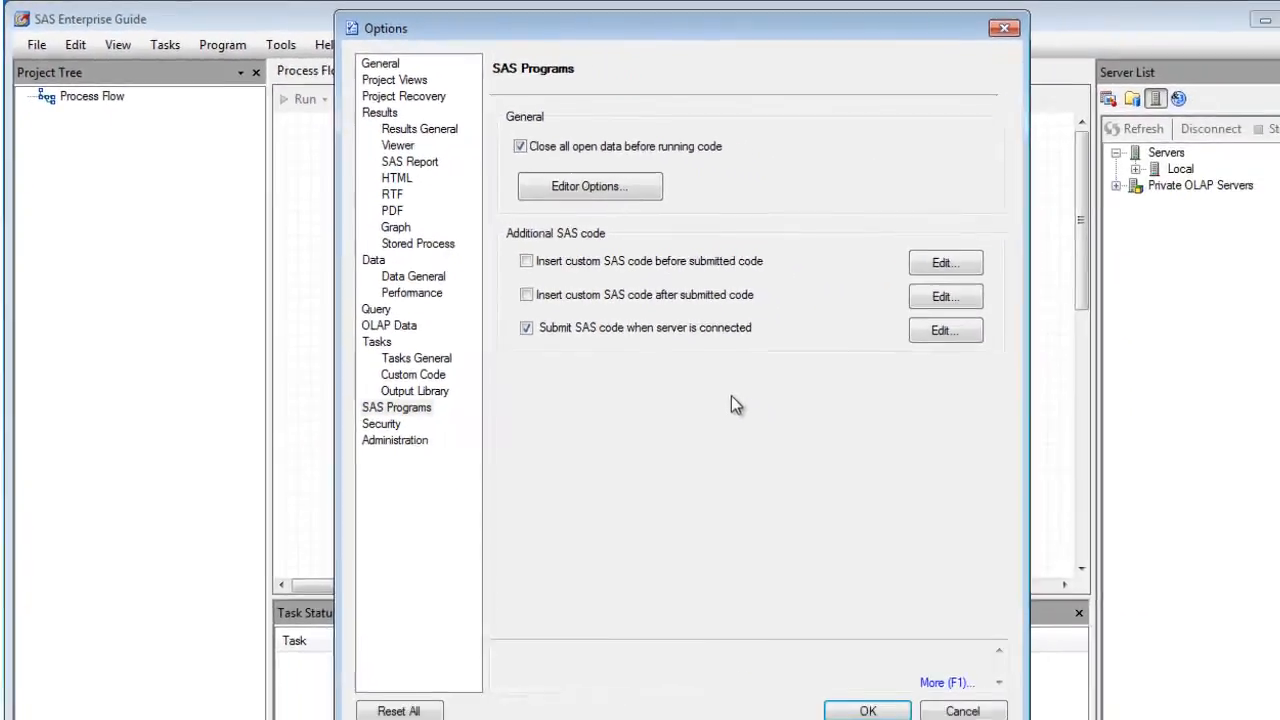
left_click(866, 711)
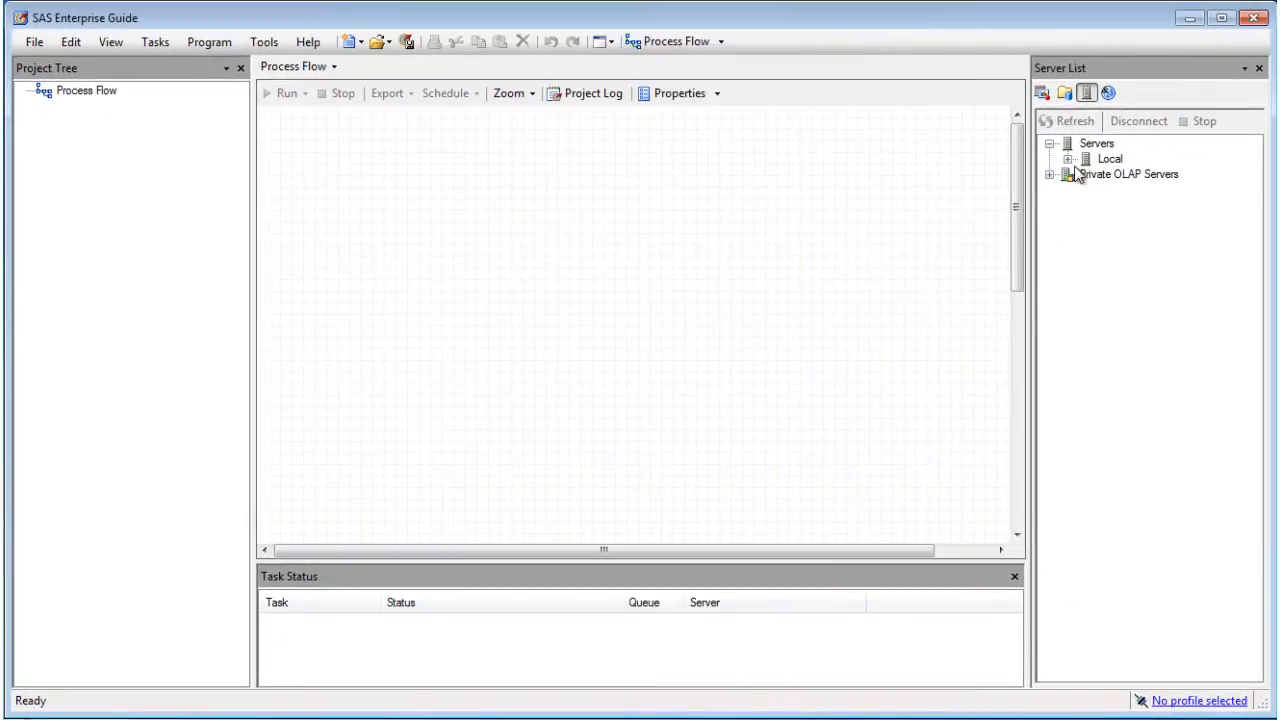
left_click(1068, 158)
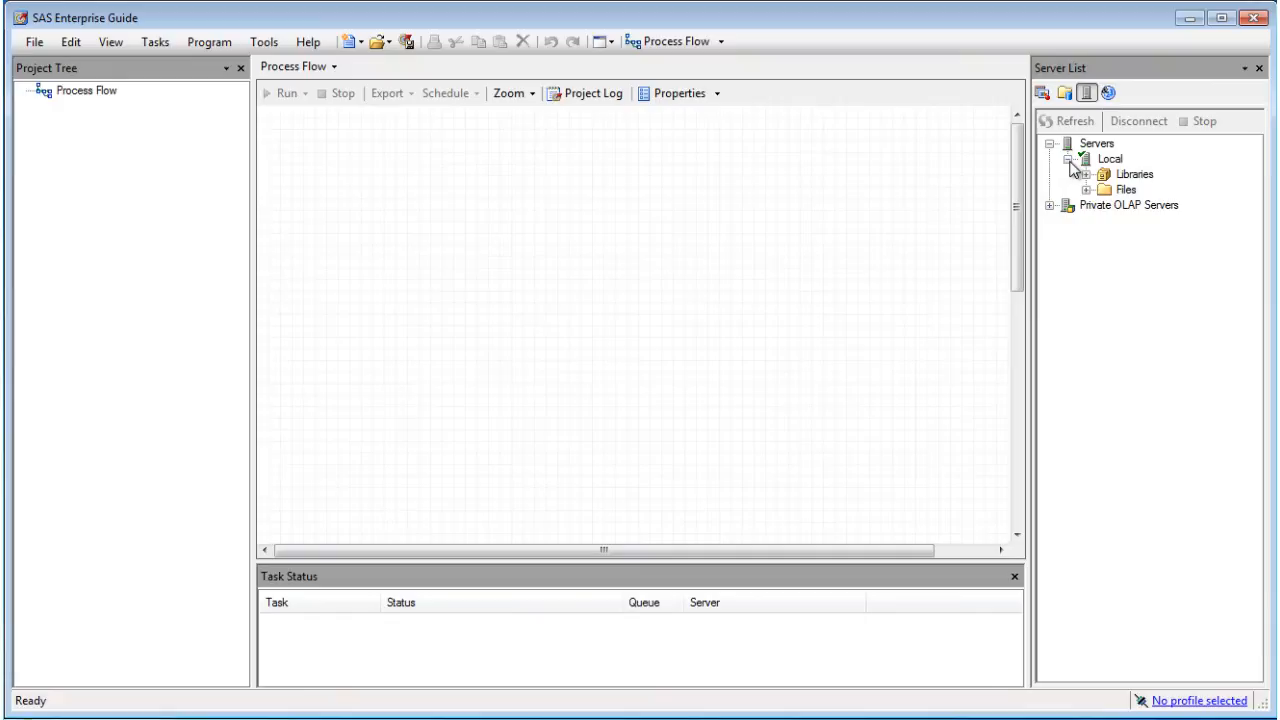
left_click(1088, 174)
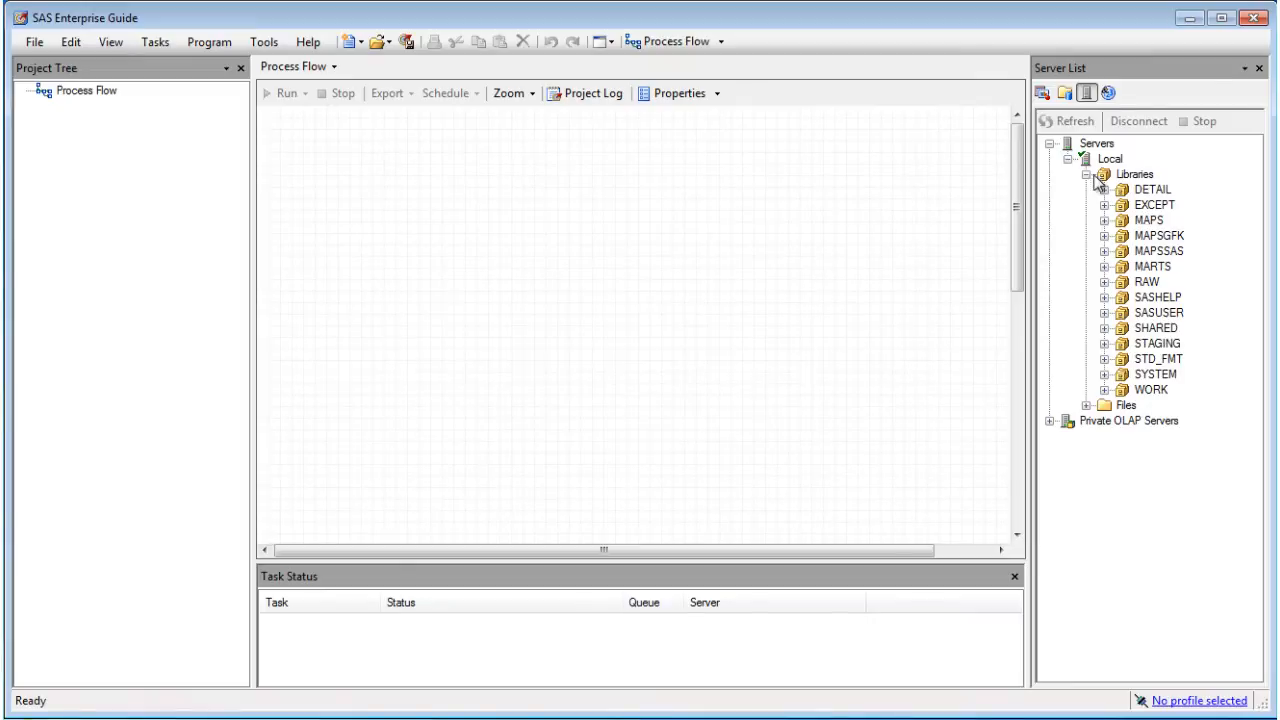
left_click(1087, 174)
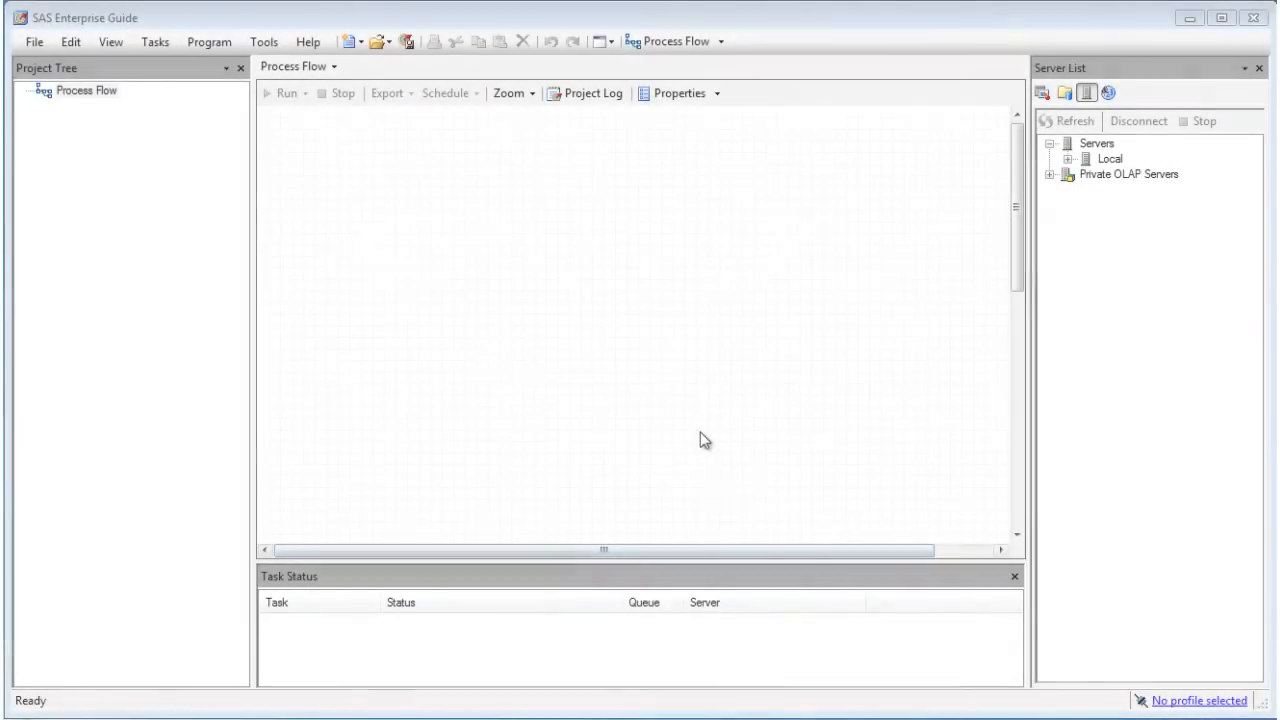
mouse_move(722, 450)
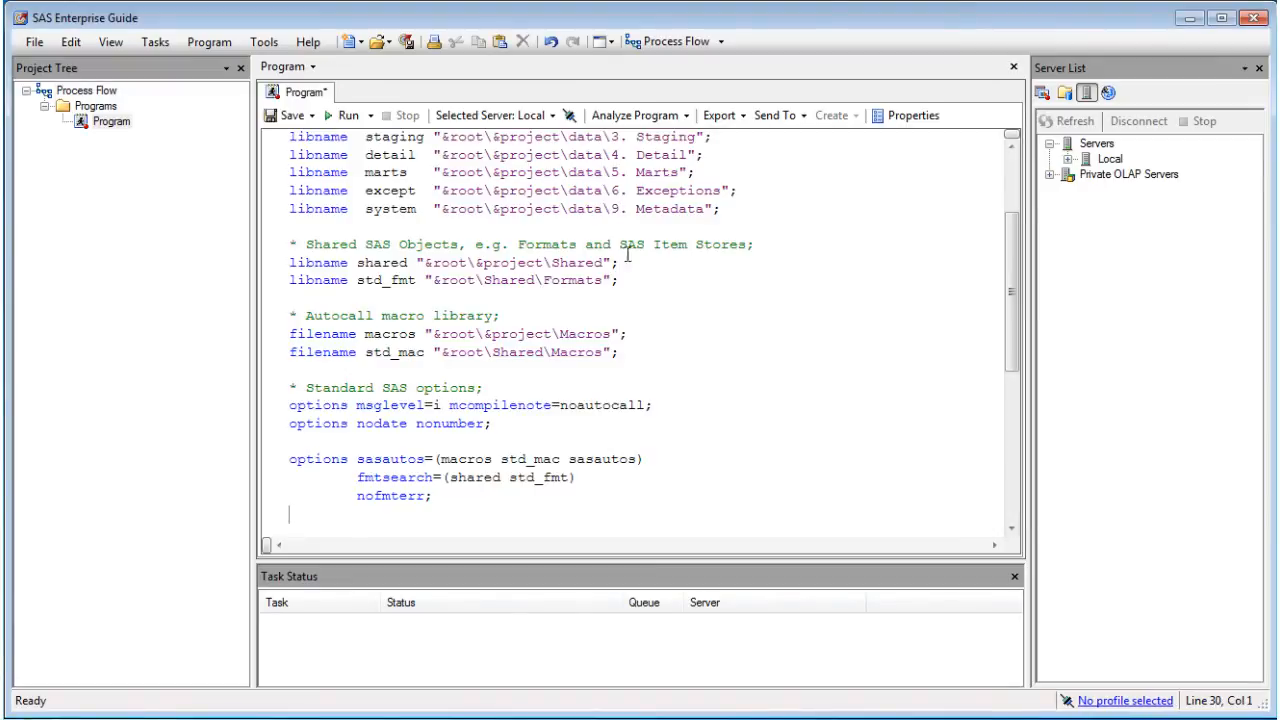
Step: Scroll up to the process flow and begin renaming it to autoexec
scroll("up", 3)
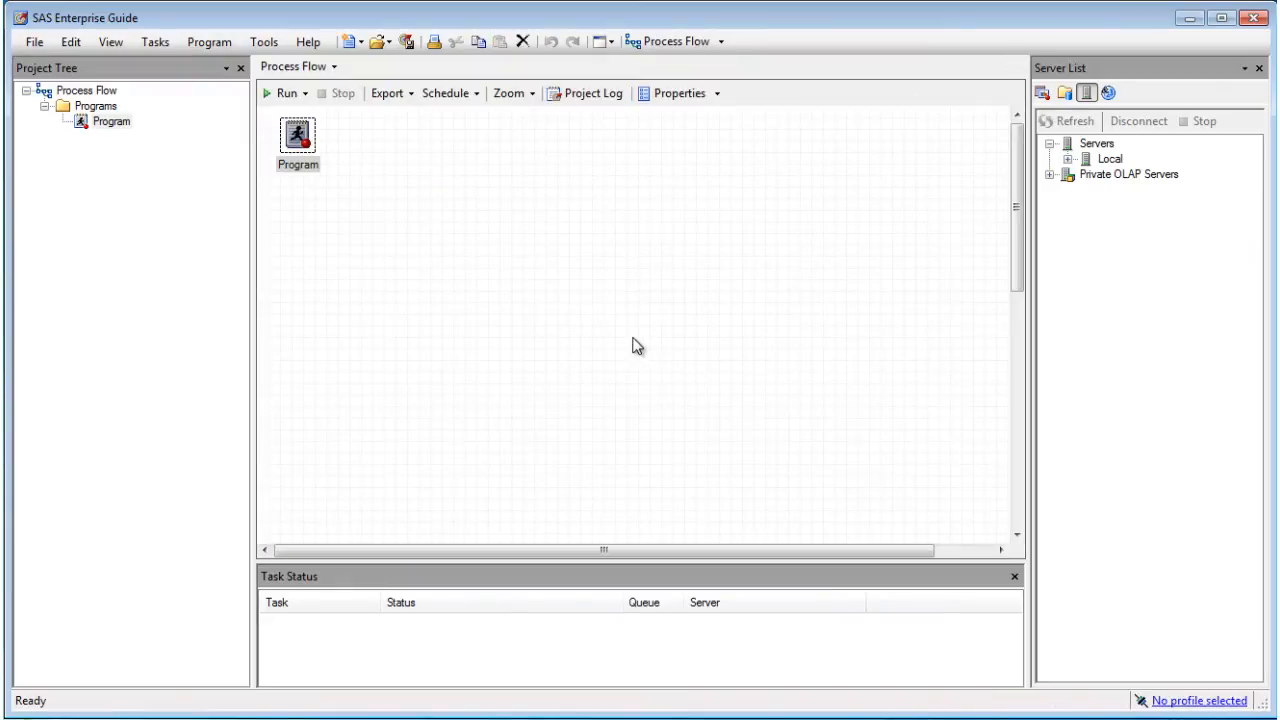
right_click(87, 90)
type("autoexec")
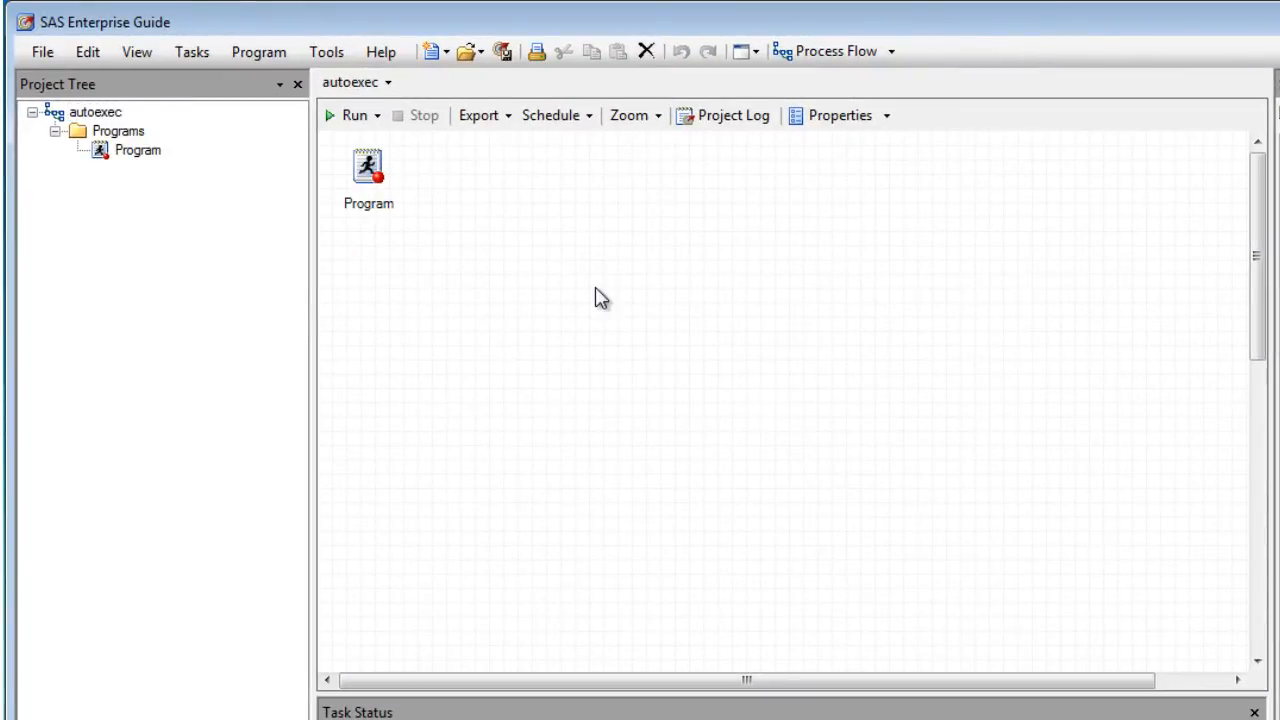
Step: Enable 'Automatically run Autoexec process flow when project opens' in General options
left_click(325, 51)
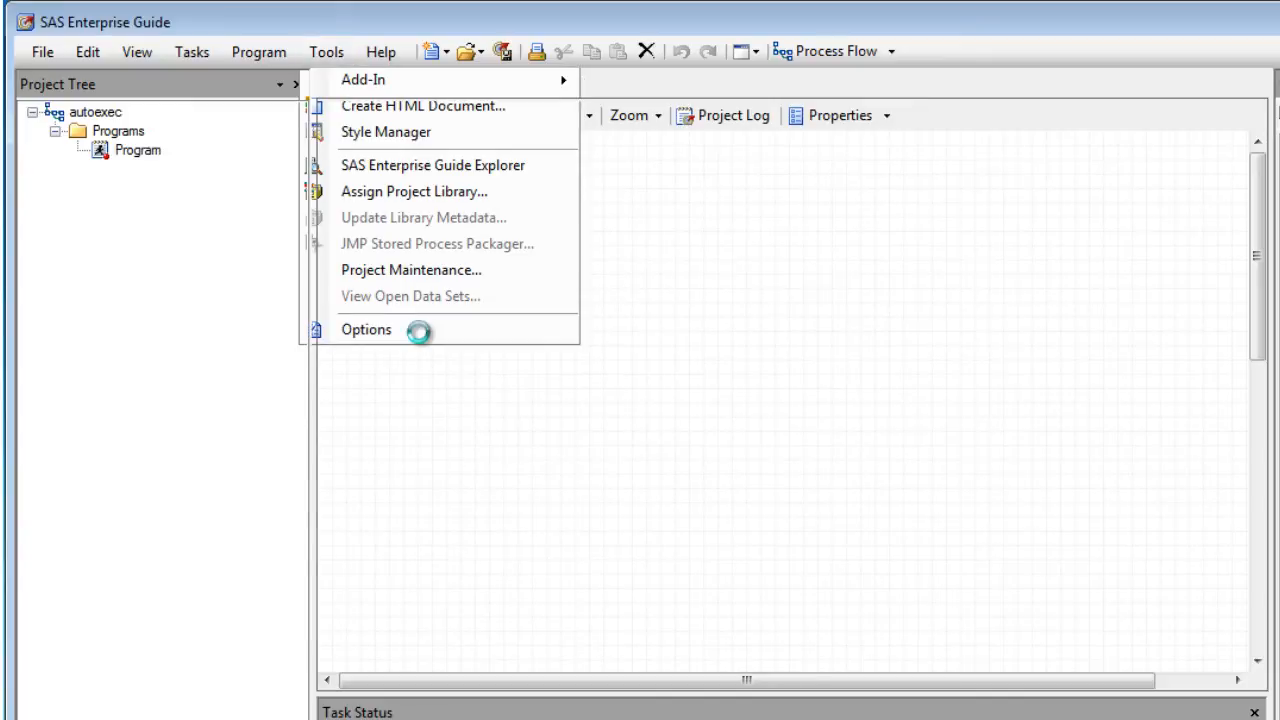
left_click(366, 329)
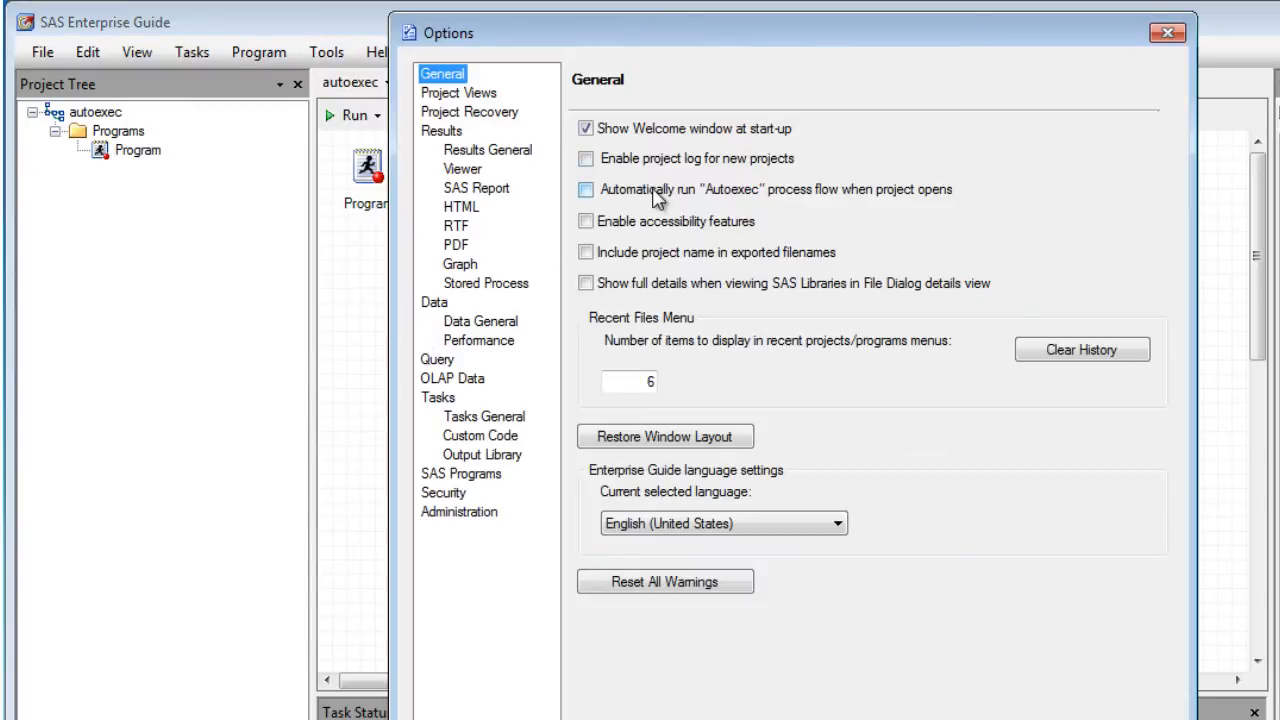
left_click(586, 189)
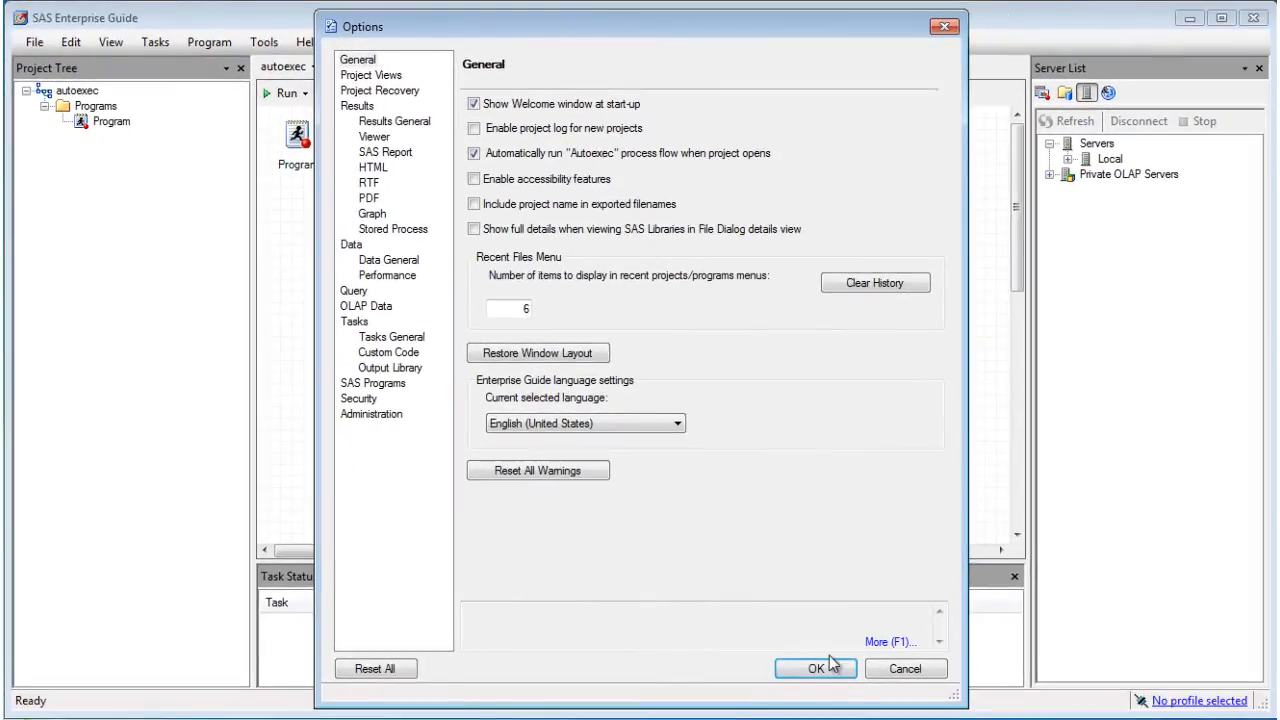
left_click(815, 668)
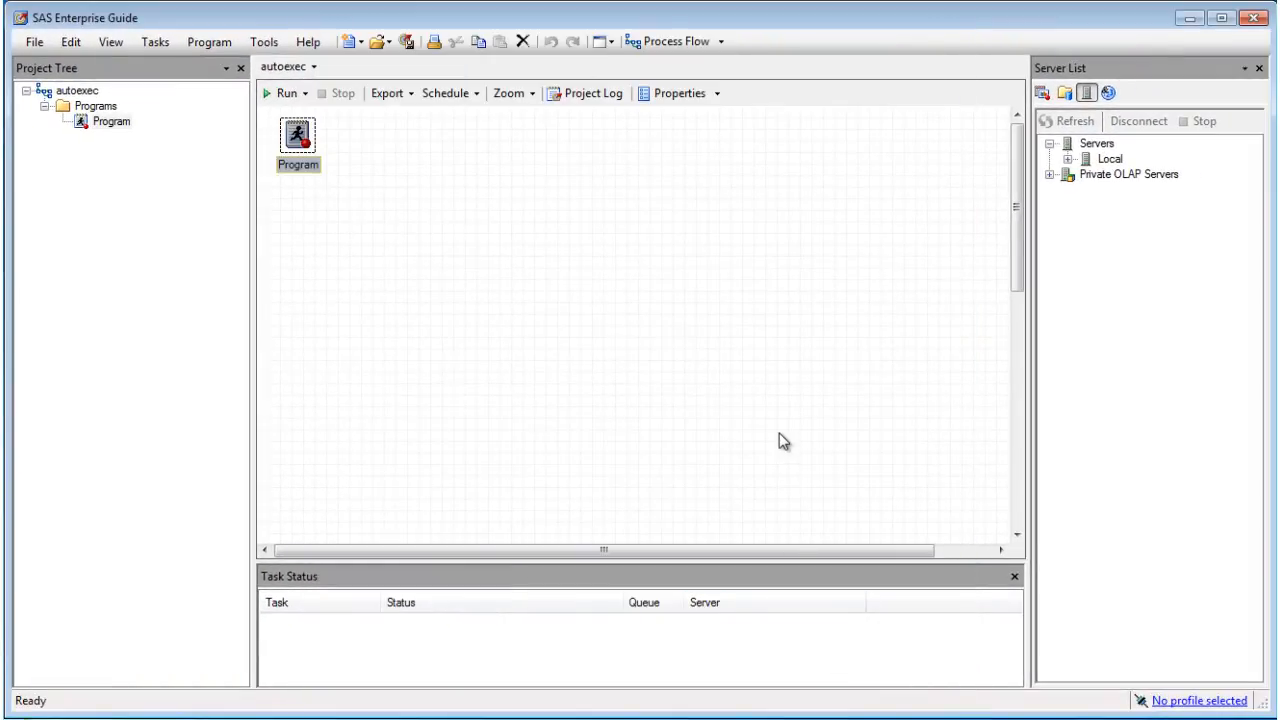